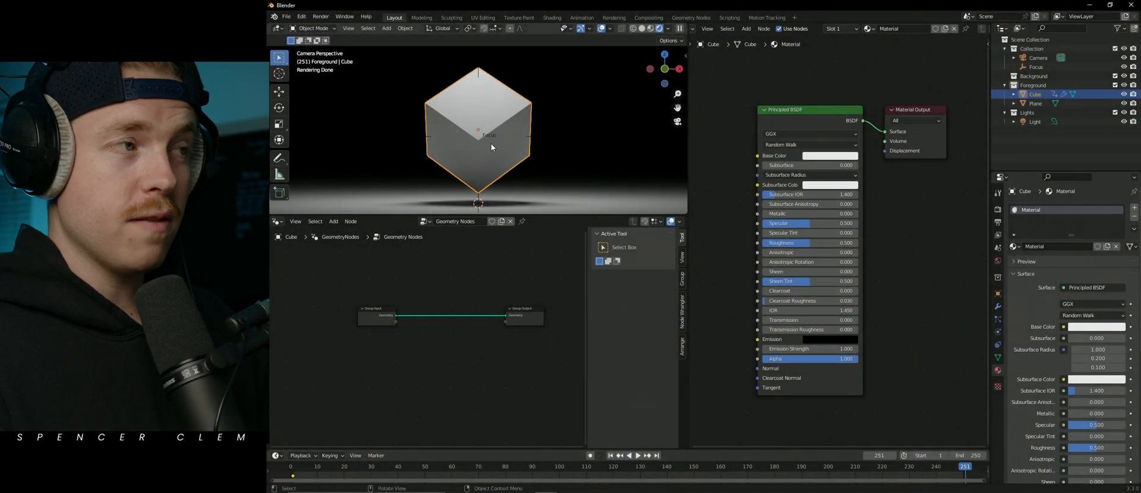
Rotate the cube and insert a Rotation keyframe on it.
{"action": "key", "text": "r"}
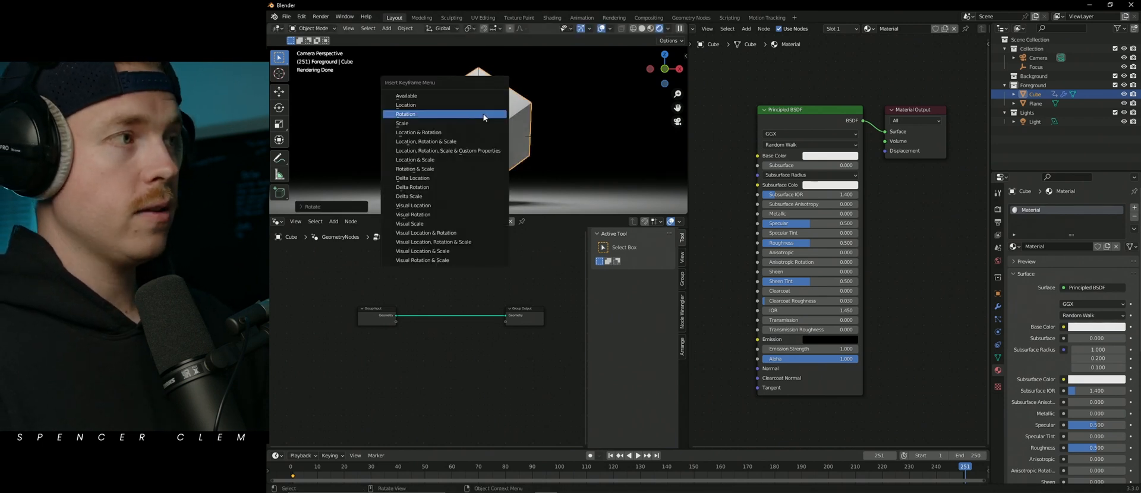
{"action": "left_click", "coordinate": [406, 114]}
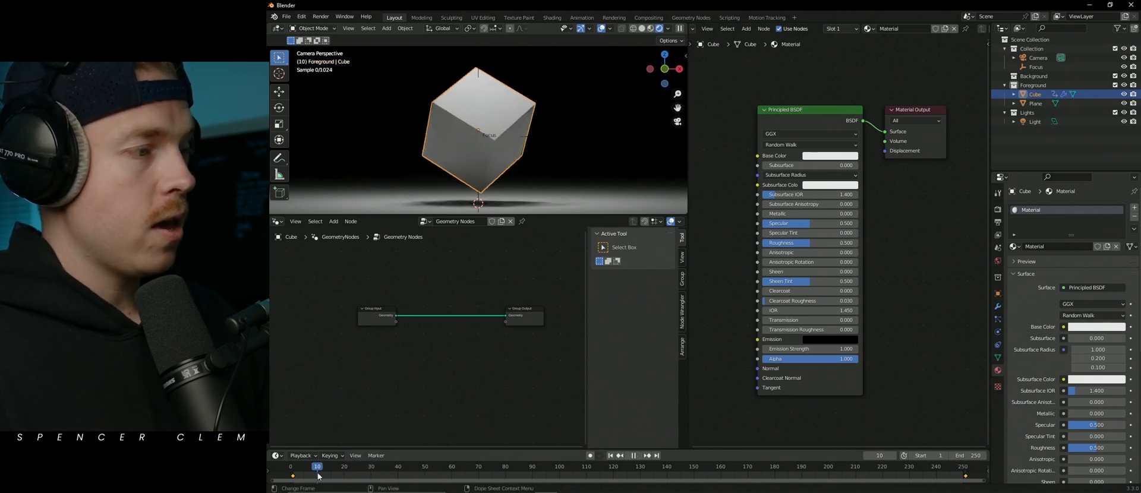
Play back the cube's rotation between its two keyframes with the scene ending at frame 150.
{"action": "left_click", "coordinate": [632, 455]}
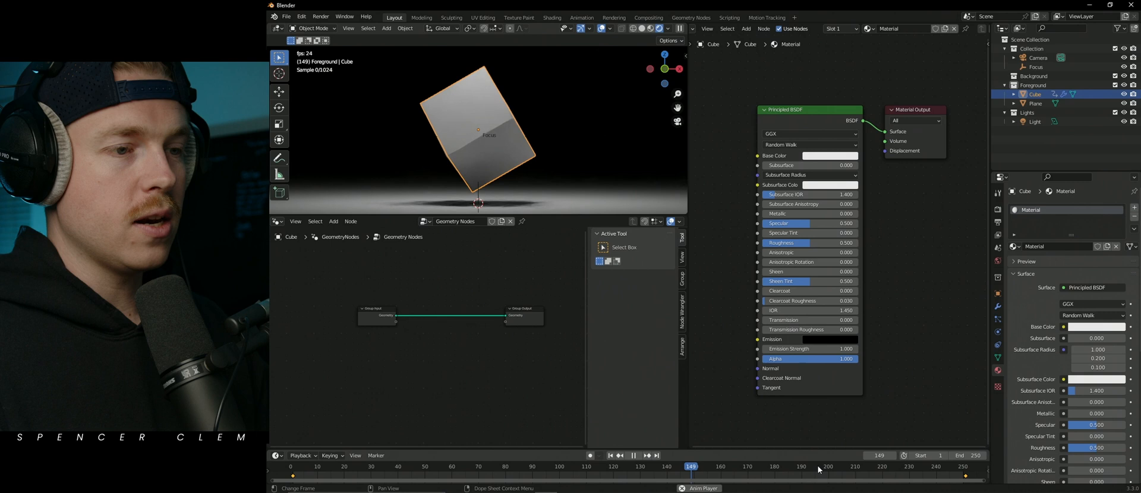
{"action": "left_click", "coordinate": [821, 467]}
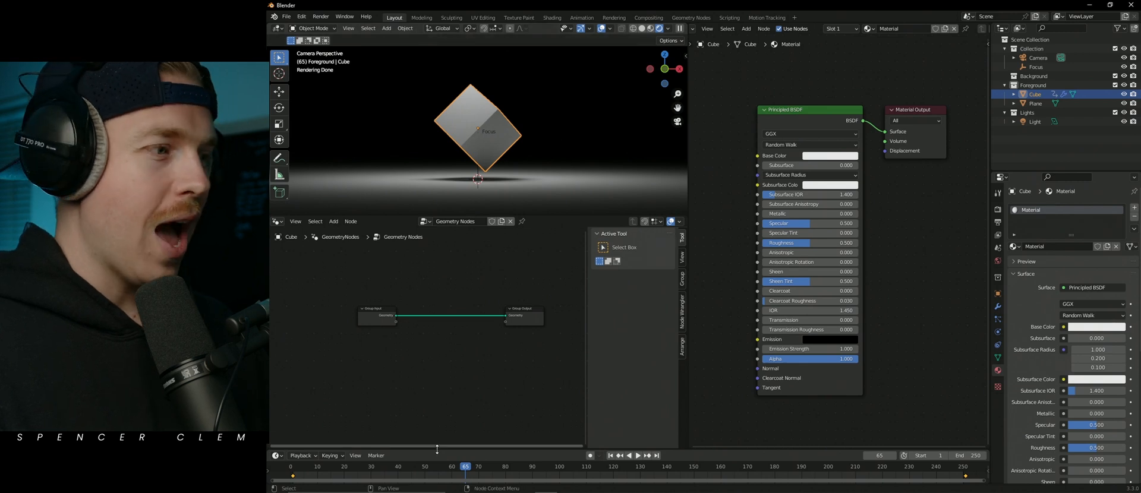
{"action": "left_click", "coordinate": [630, 455]}
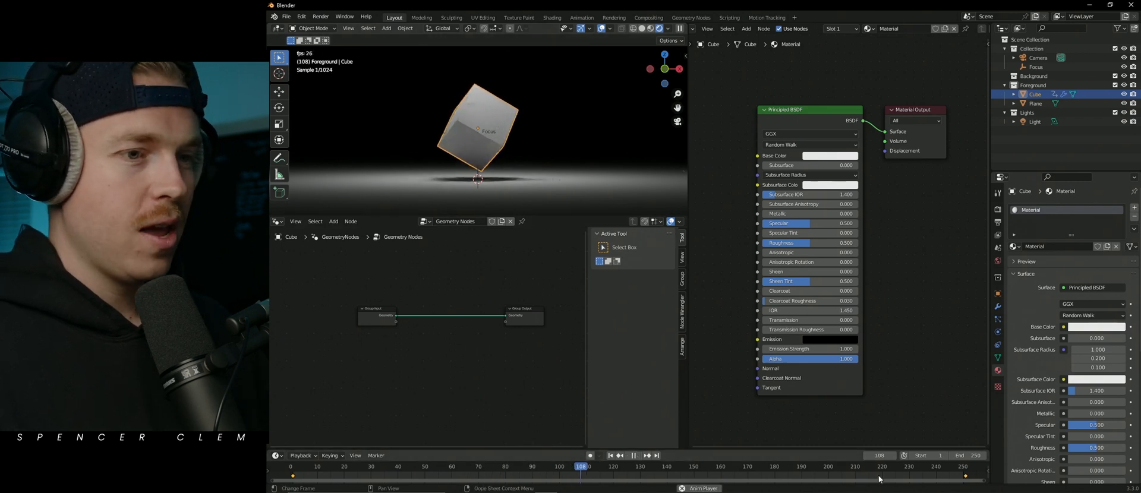
{"action": "left_click", "coordinate": [630, 455]}
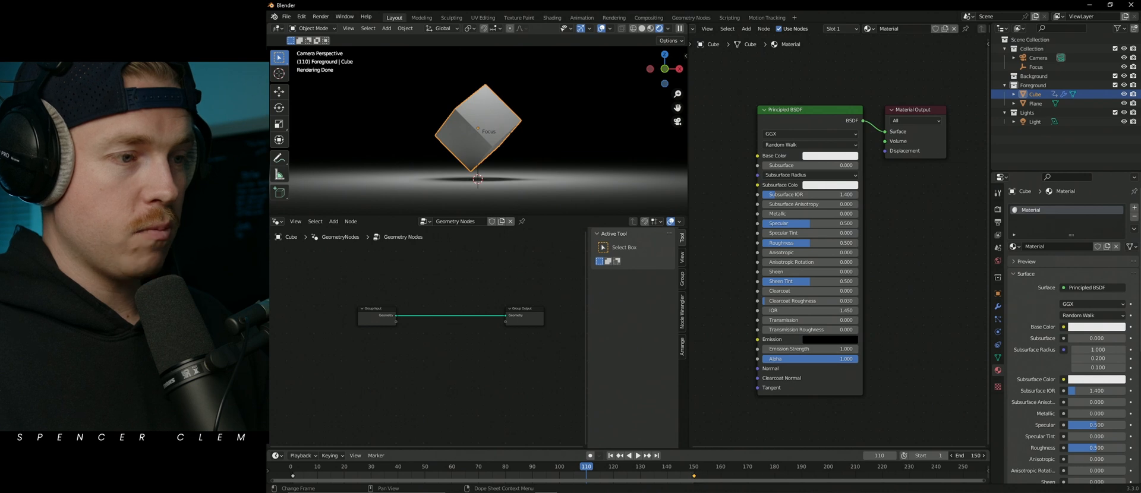
{"action": "left_click", "coordinate": [629, 455]}
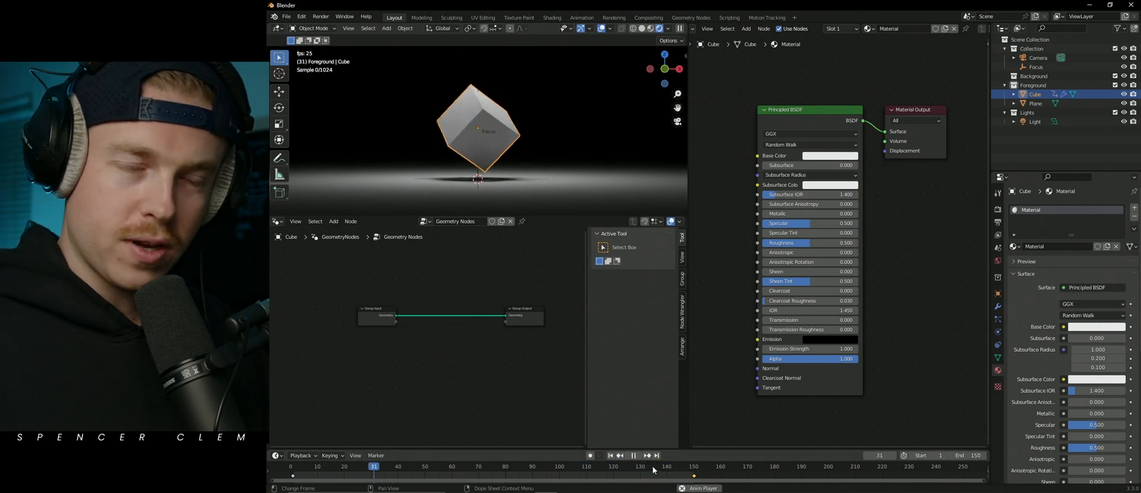
{"action": "left_click", "coordinate": [633, 456]}
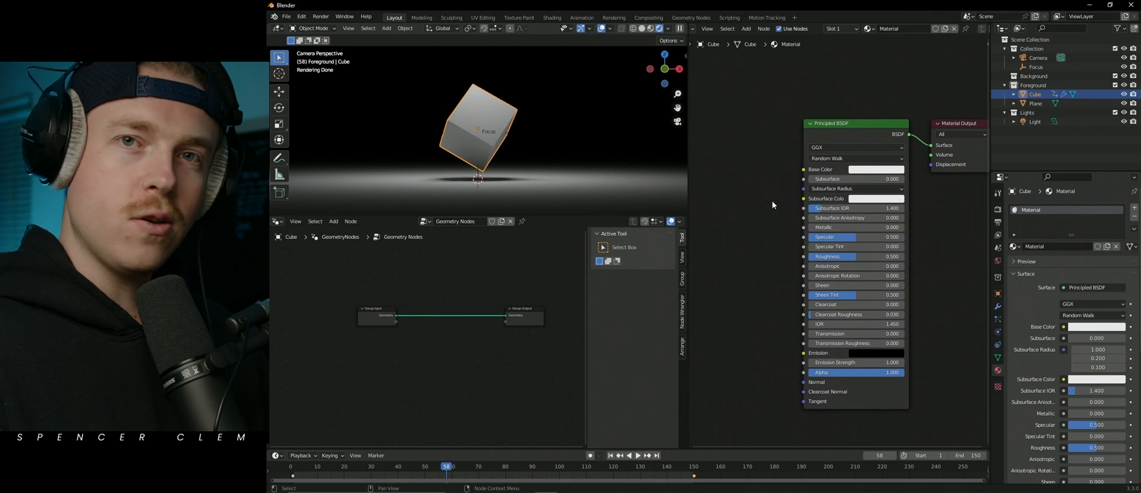
{"action": "mouse_move", "coordinate": [733, 162]}
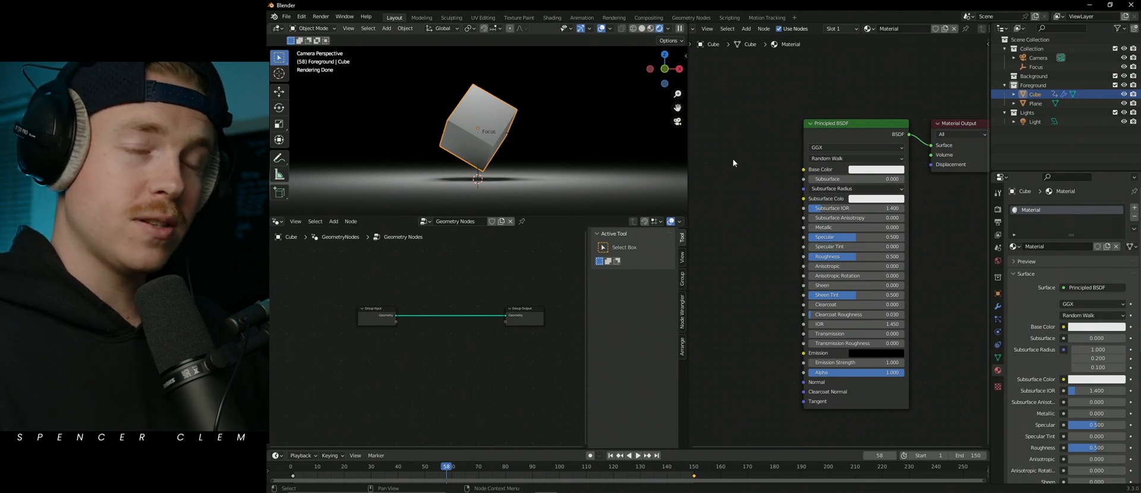
Add a Value node named 'Current Frame' set to 1 alongside a Total Frames value of 150.
{"action": "type", "text": "valu"}
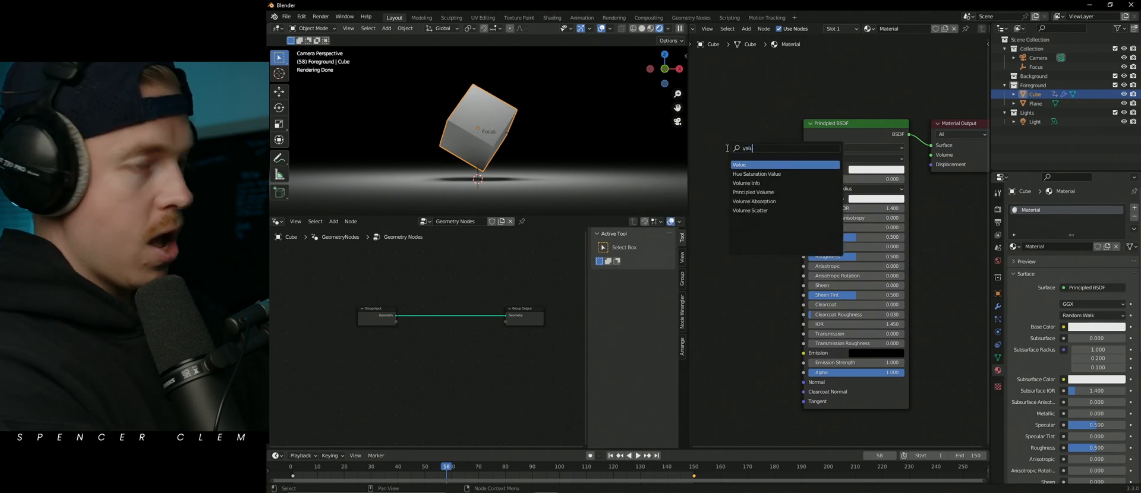
{"action": "left_click", "coordinate": [738, 165]}
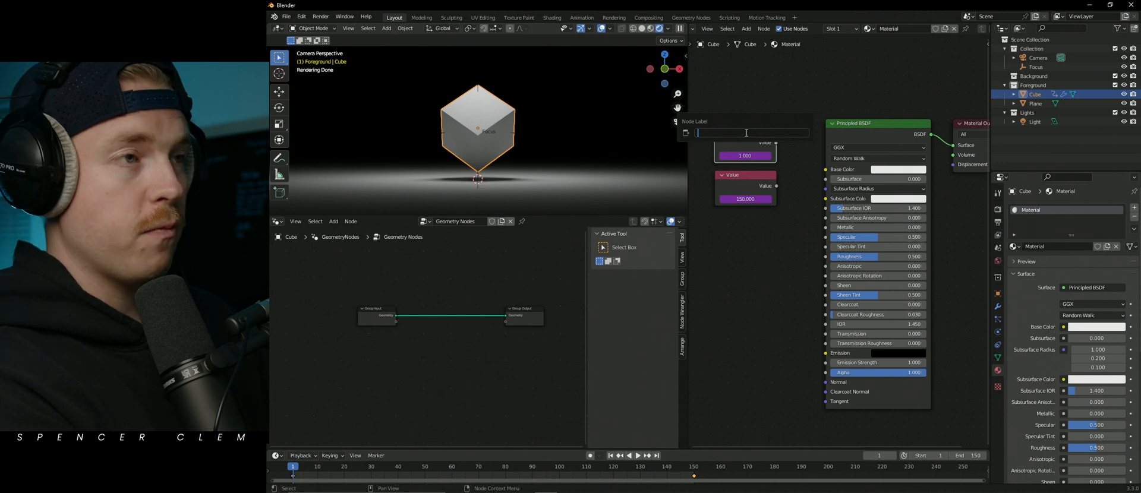
{"action": "type", "text": "Current Frame"}
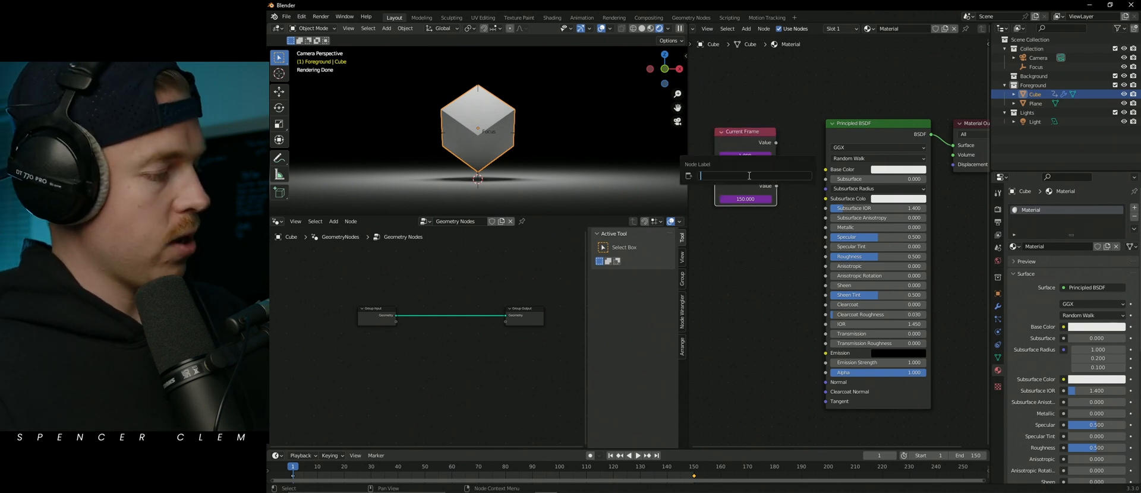
{"action": "type", "text": "1"}
{"action": "type", "text": "Total Frames"}
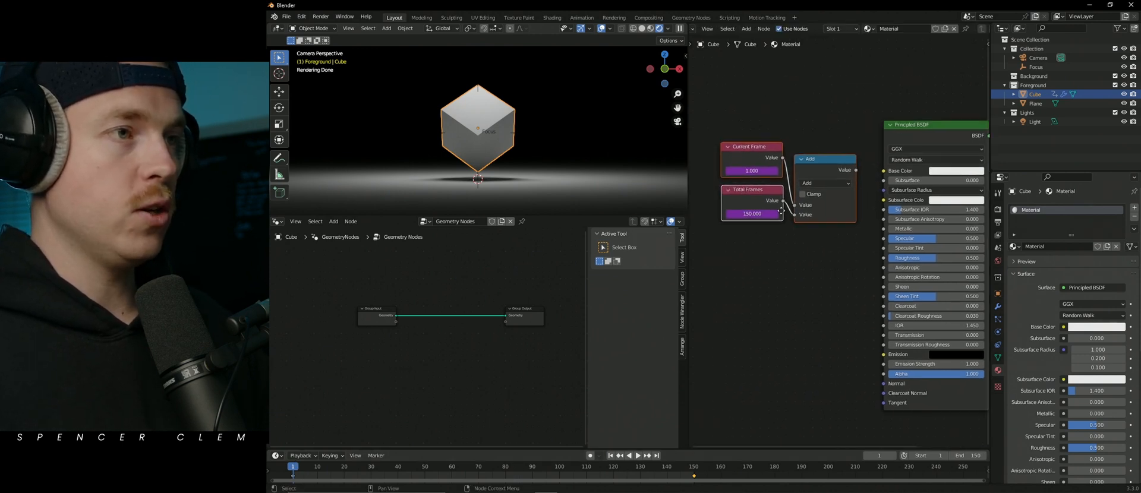
Set the Math node's operation to Divide so Current Frame is divided by Total Frames.
{"action": "left_click", "coordinate": [826, 183]}
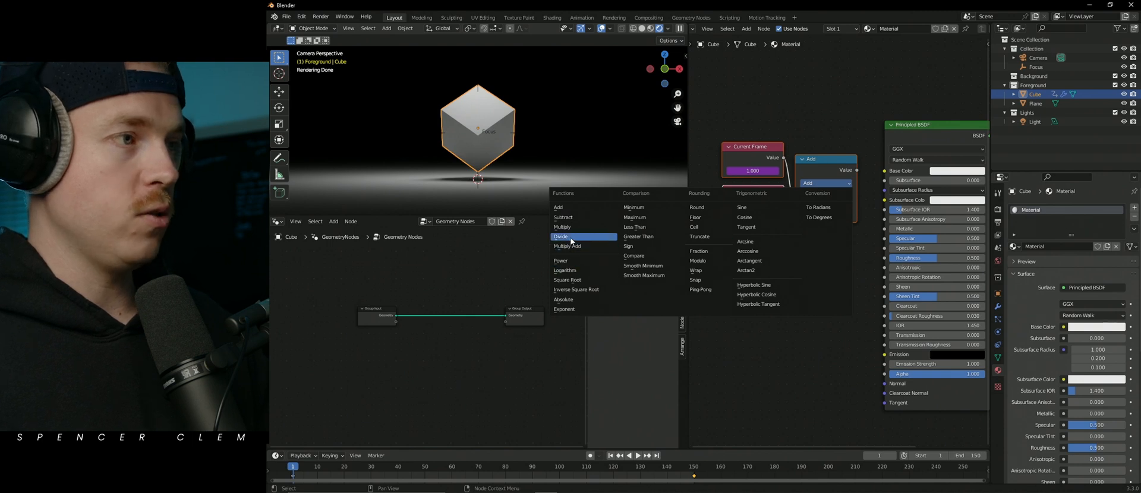
{"action": "left_click", "coordinate": [561, 237]}
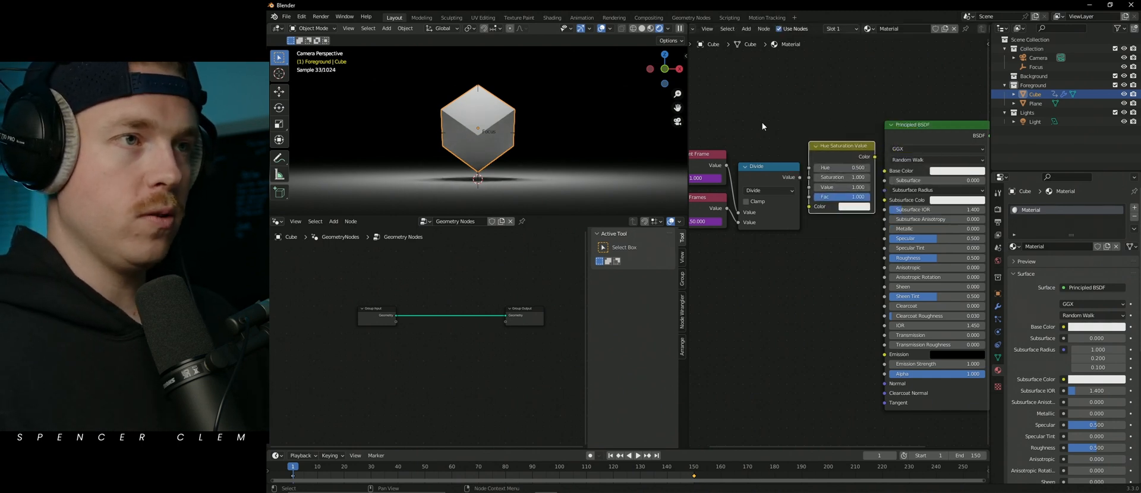
Add an RGB node feeding Base Color and set its HSV hue to 1.000 (red).
{"action": "left_click", "coordinate": [857, 157]}
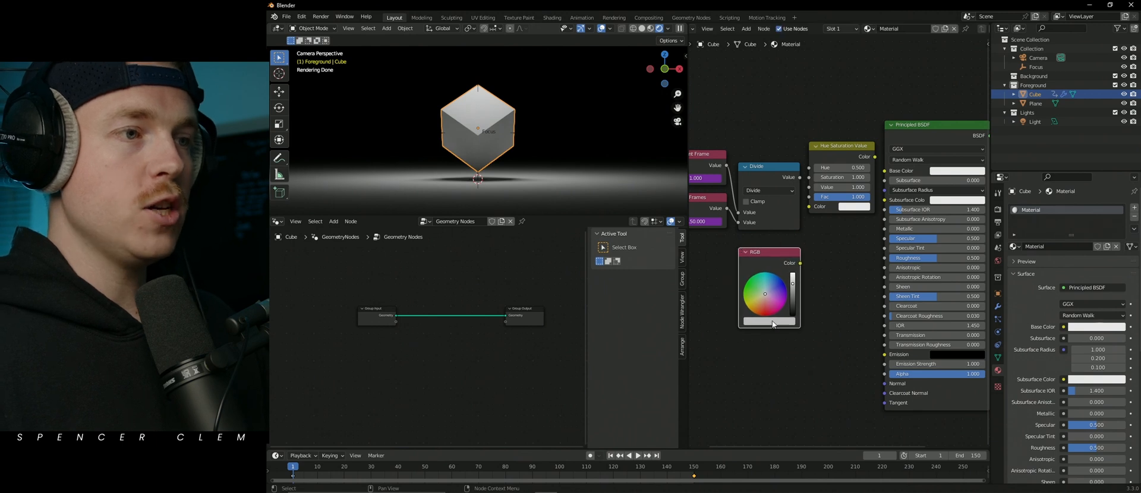
{"action": "left_click", "coordinate": [768, 322]}
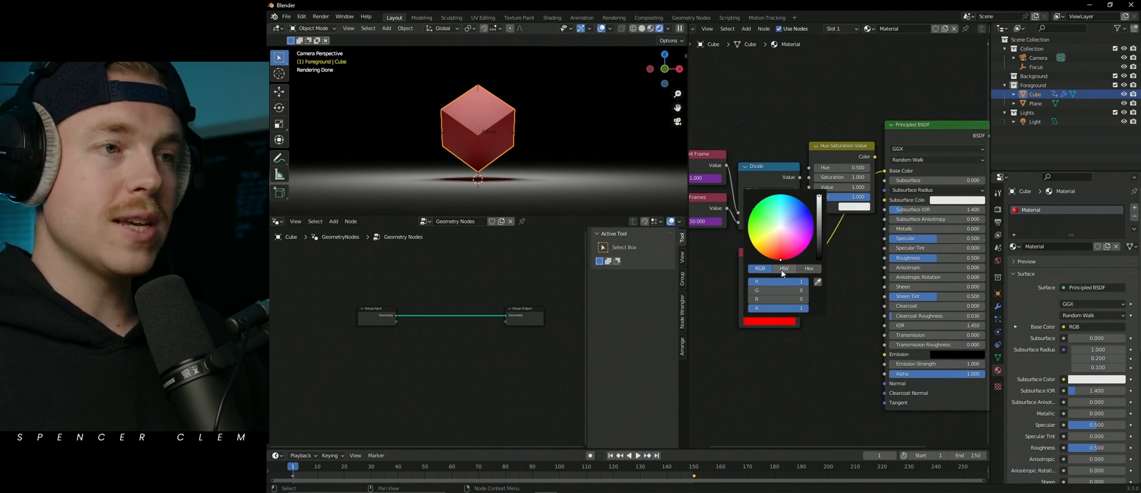
{"action": "left_click", "coordinate": [784, 269]}
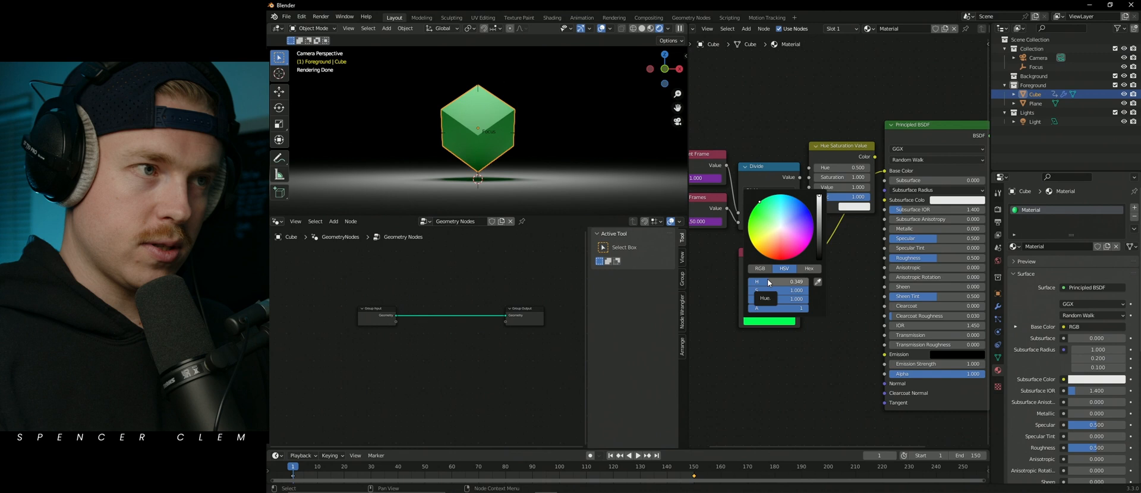
{"action": "left_click_drag", "start_coordinate": [764, 281], "coordinate": [786, 282]}
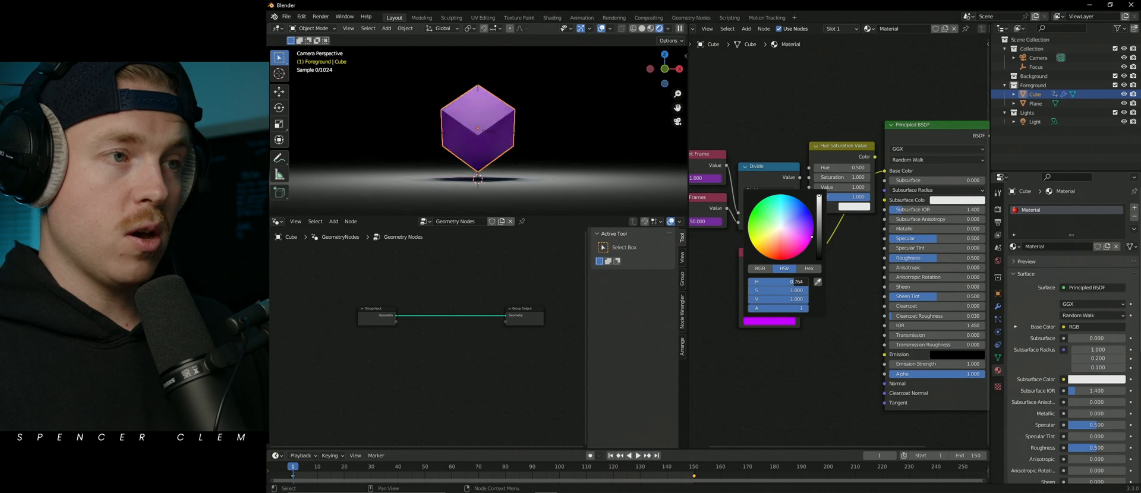
{"action": "type", "text": "1.000"}
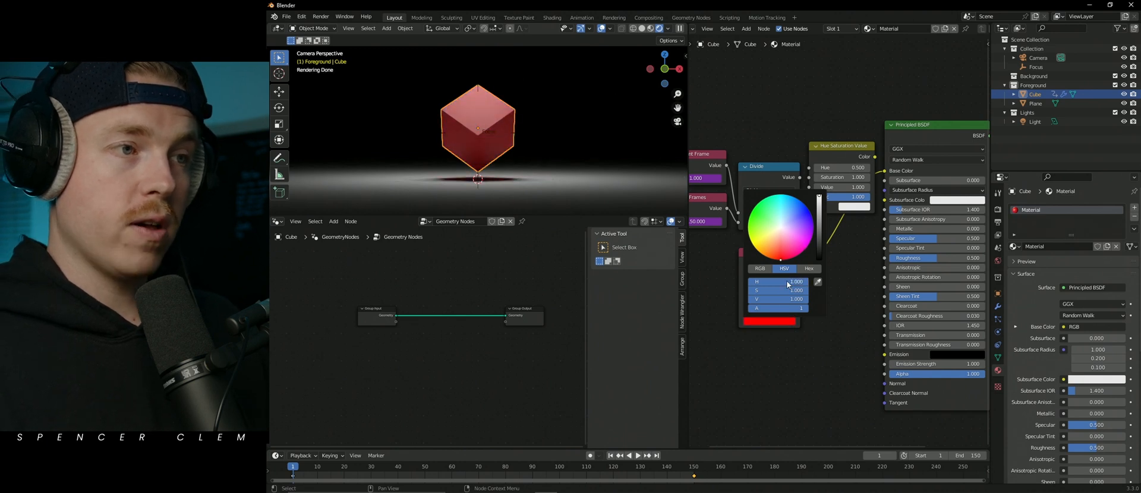
{"action": "mouse_move", "coordinate": [782, 263]}
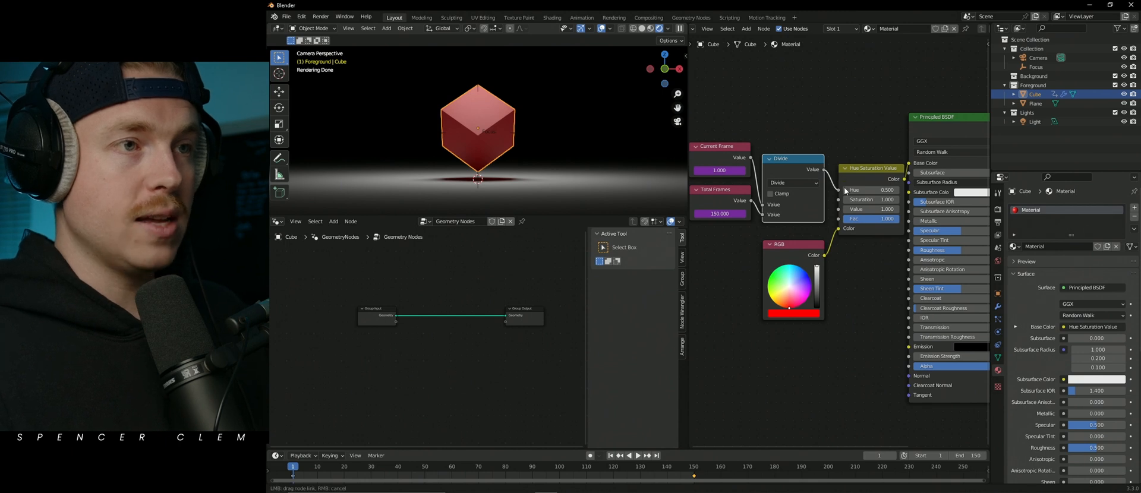
Play the hue-cycling animation with the End frame changed from 150 to 193 and 235.
{"action": "left_click", "coordinate": [629, 455]}
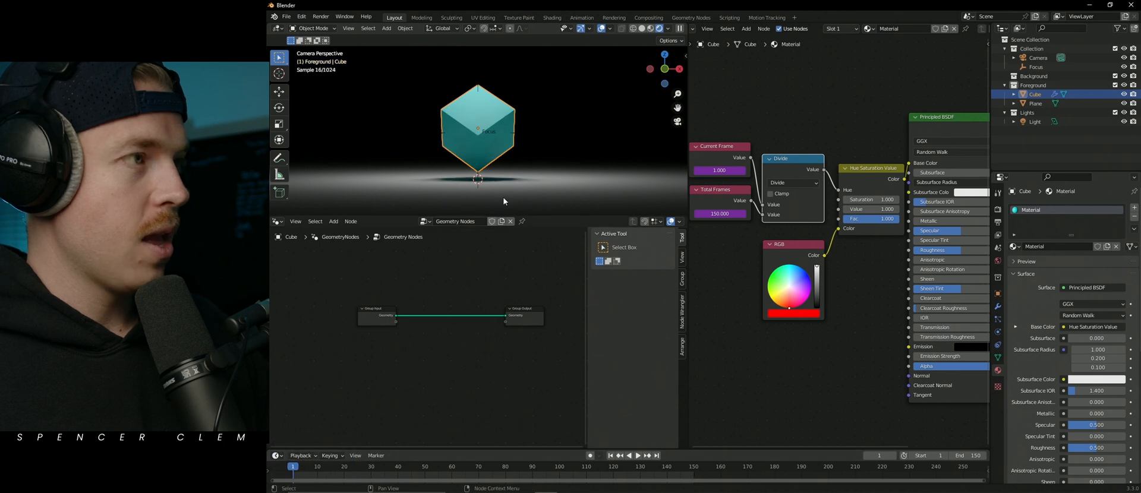
{"action": "left_click", "coordinate": [628, 455]}
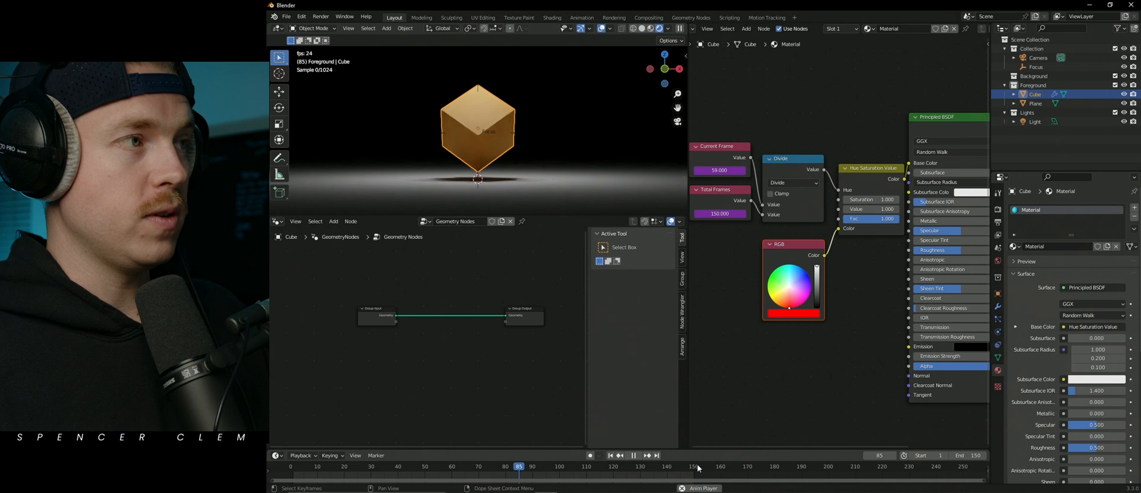
{"action": "left_click", "coordinate": [632, 455]}
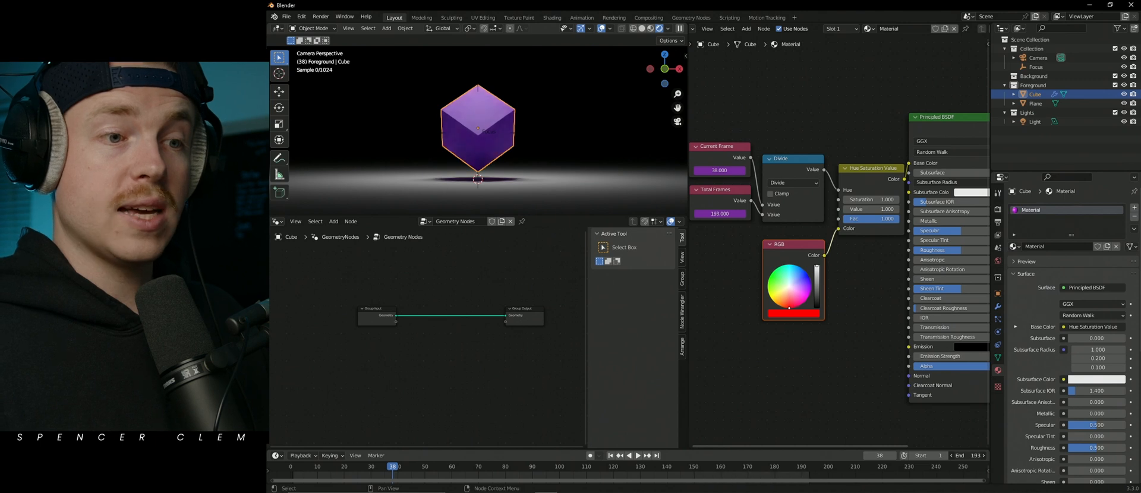
{"action": "left_click", "coordinate": [638, 455]}
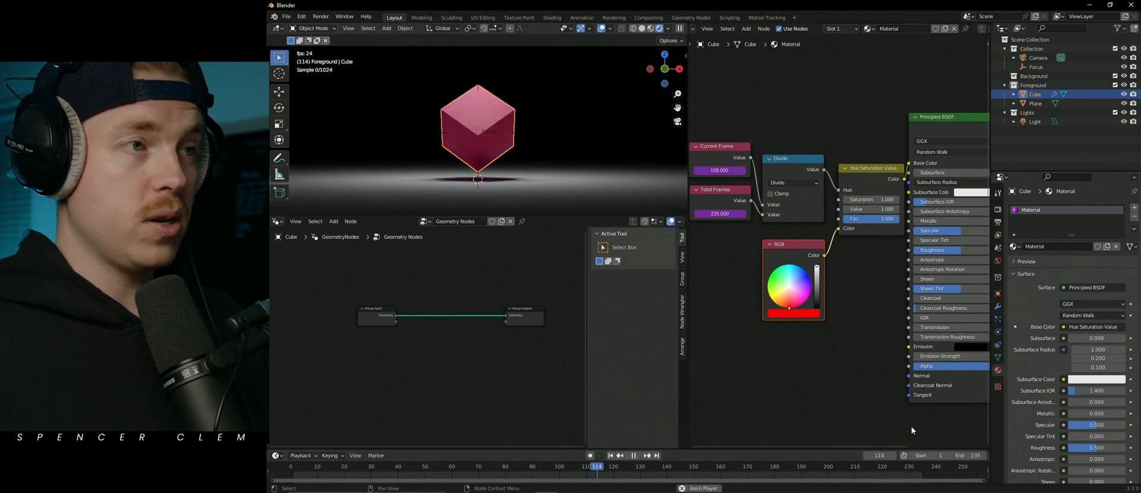
{"action": "left_click", "coordinate": [725, 467]}
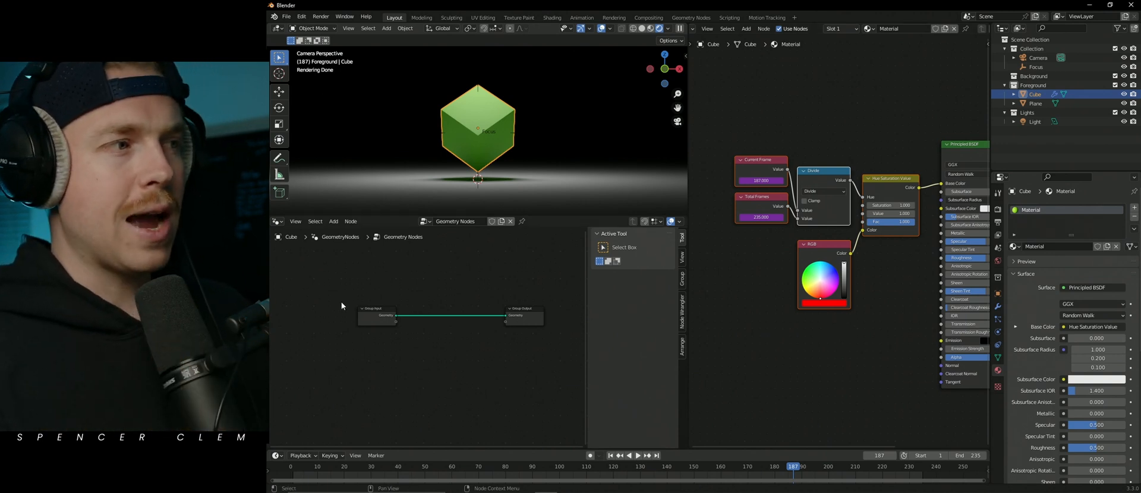
Paste the Current Frame, Total Frames and Divide nodes into Geometry Nodes and add a Transform node.
{"action": "left_click", "coordinate": [333, 221]}
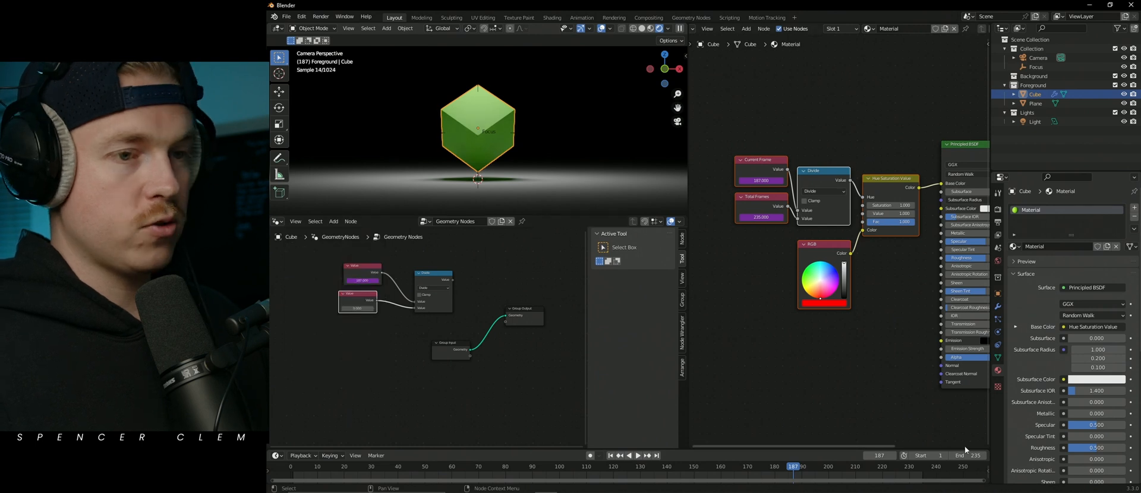
{"action": "right_click", "coordinate": [973, 456]}
{"action": "type", "text": "t"}
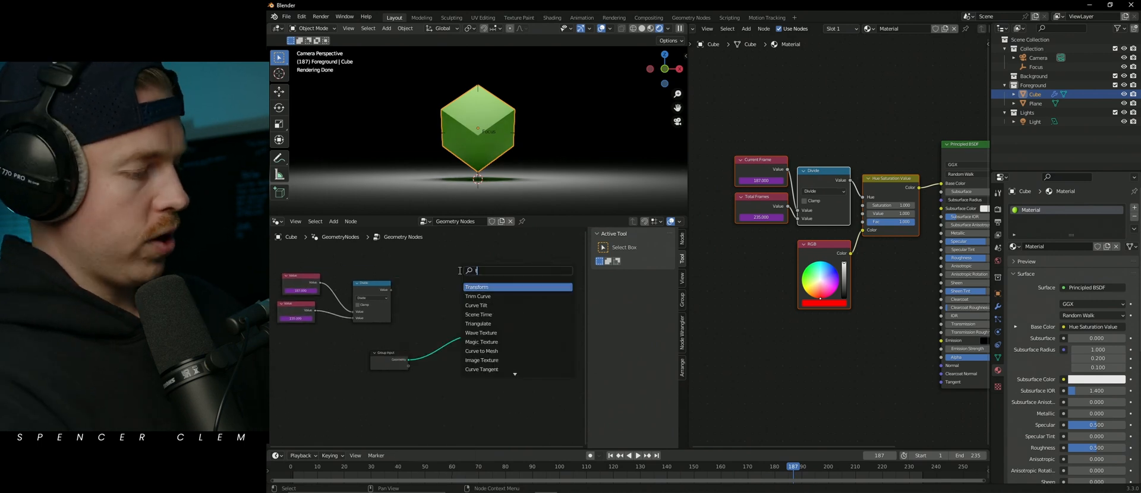
{"action": "left_click", "coordinate": [477, 286]}
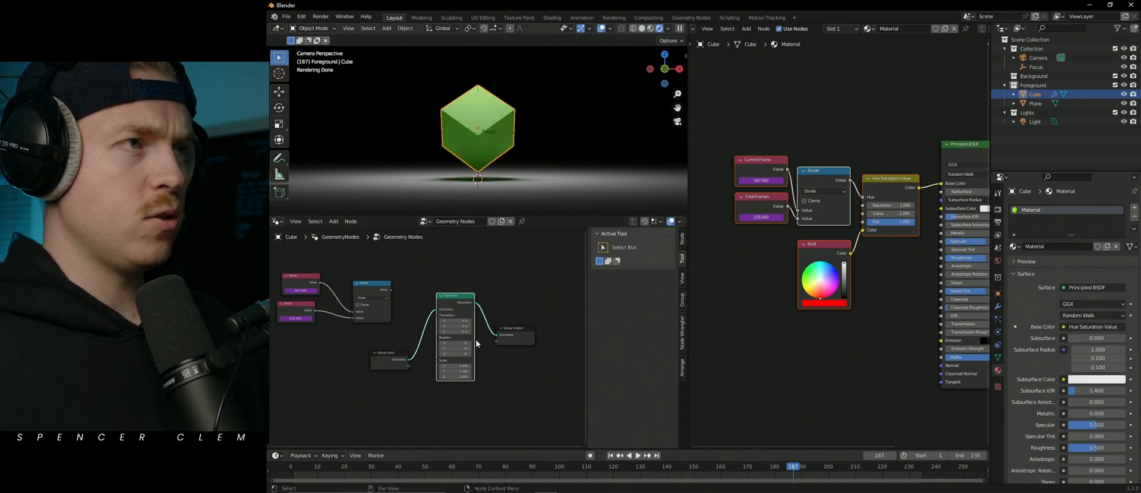
{"action": "mouse_move", "coordinate": [555, 100]}
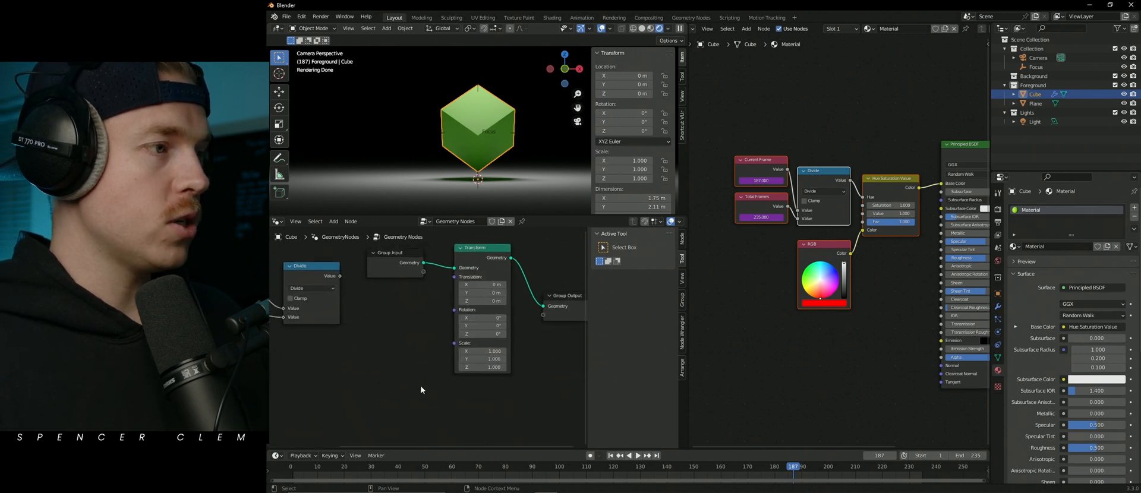
{"action": "mouse_move", "coordinate": [487, 341]}
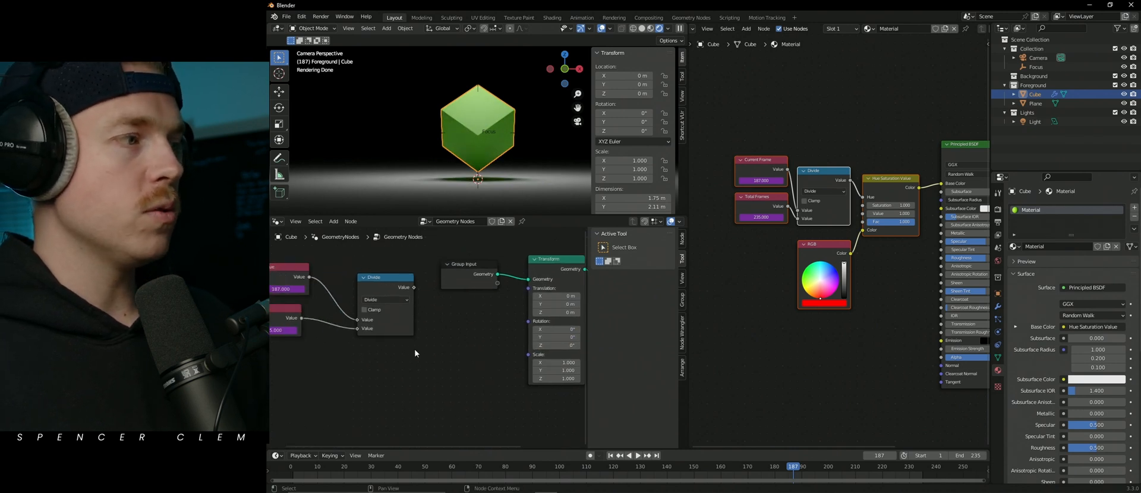
{"action": "mouse_move", "coordinate": [370, 263]}
{"action": "type", "text": "com"}
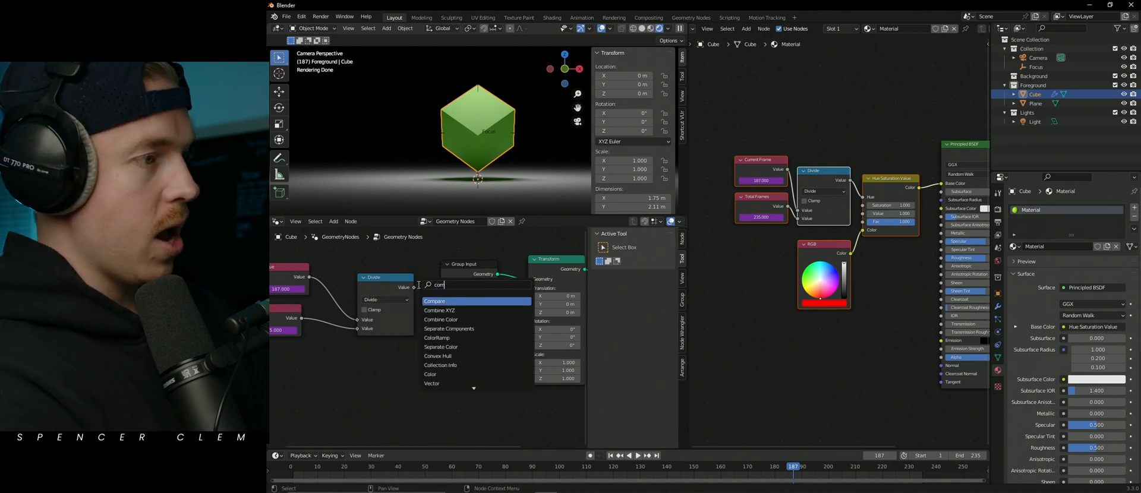
Add a Combine XYZ and a To Radians math node after Divide, then play the result.
{"action": "left_click", "coordinate": [440, 311]}
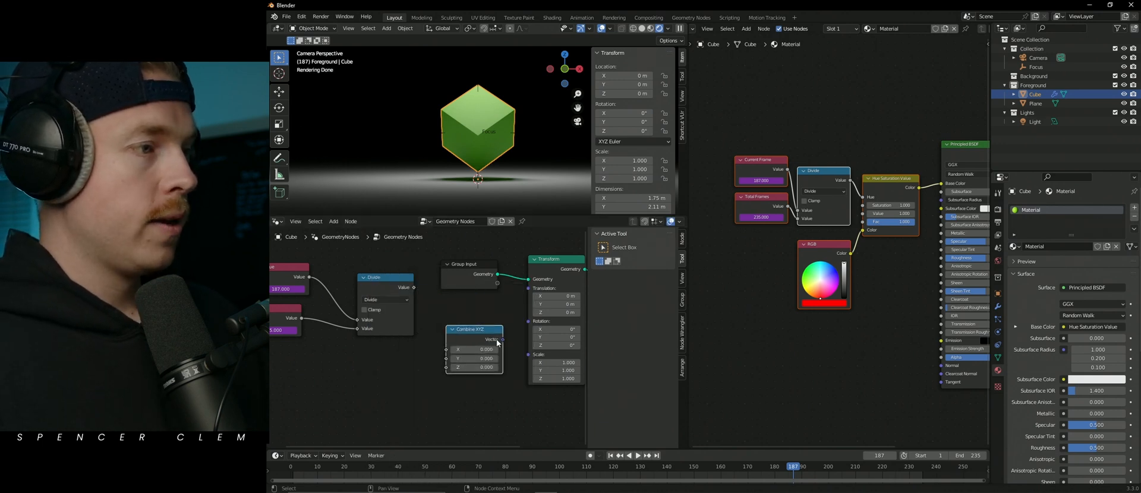
{"action": "mouse_move", "coordinate": [571, 354]}
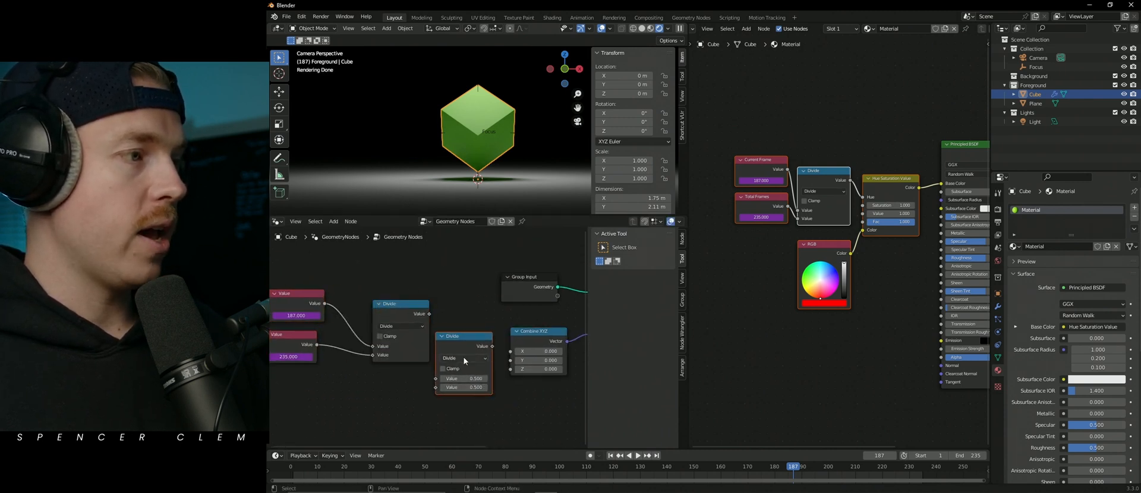
{"action": "left_click", "coordinate": [463, 358]}
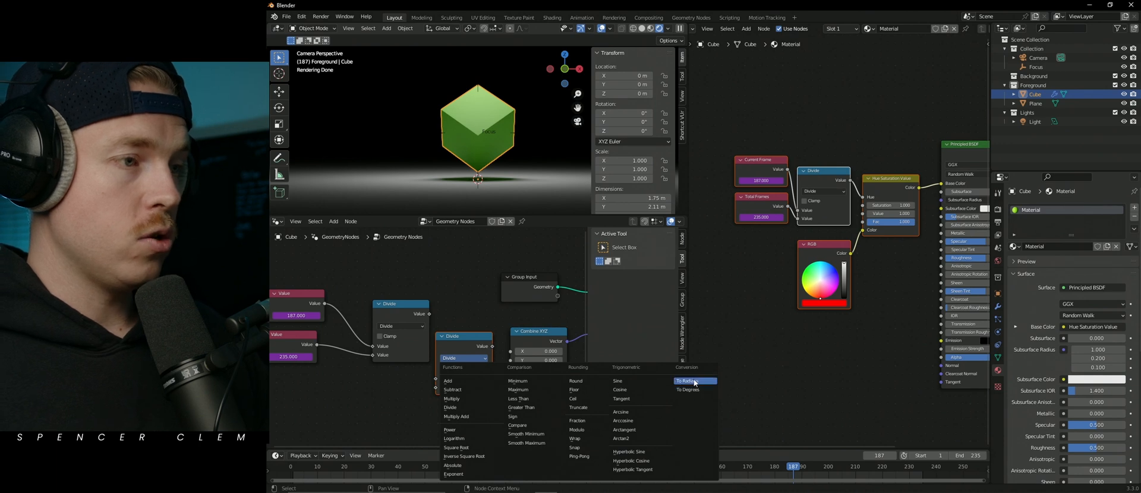
{"action": "left_click", "coordinate": [684, 381]}
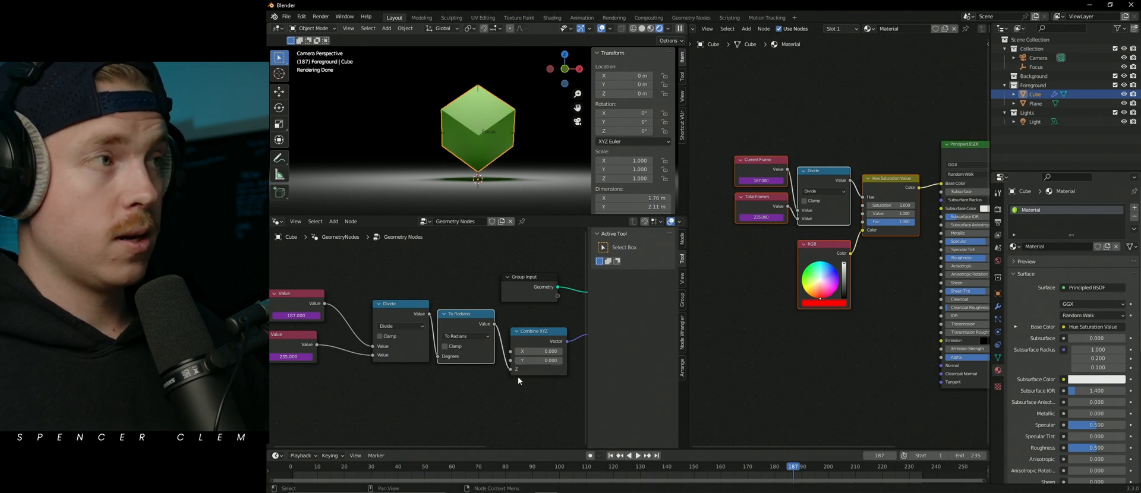
{"action": "left_click", "coordinate": [629, 455]}
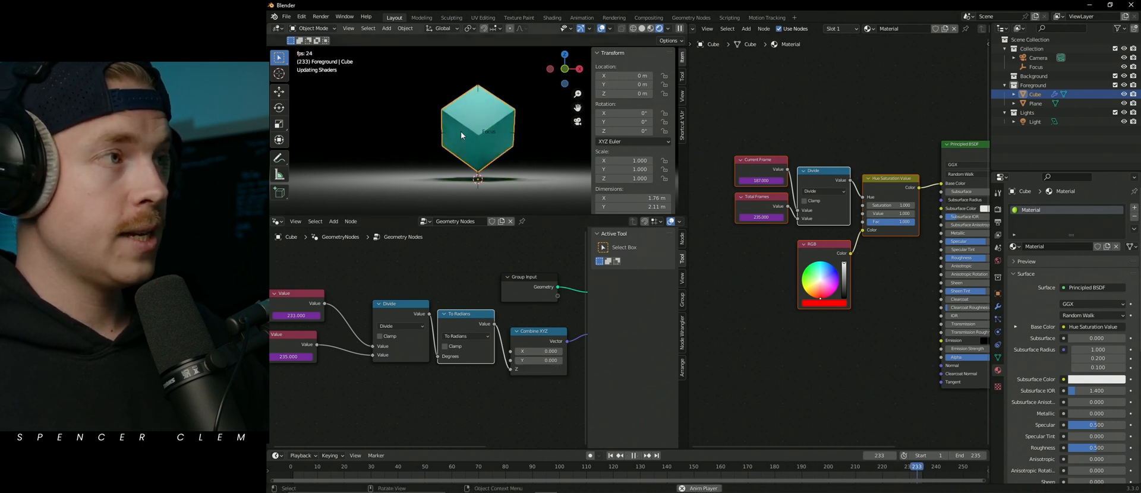
Add a Map Range node with To Max 360 before To Radians and play the full Z spin.
{"action": "left_click", "coordinate": [415, 467]}
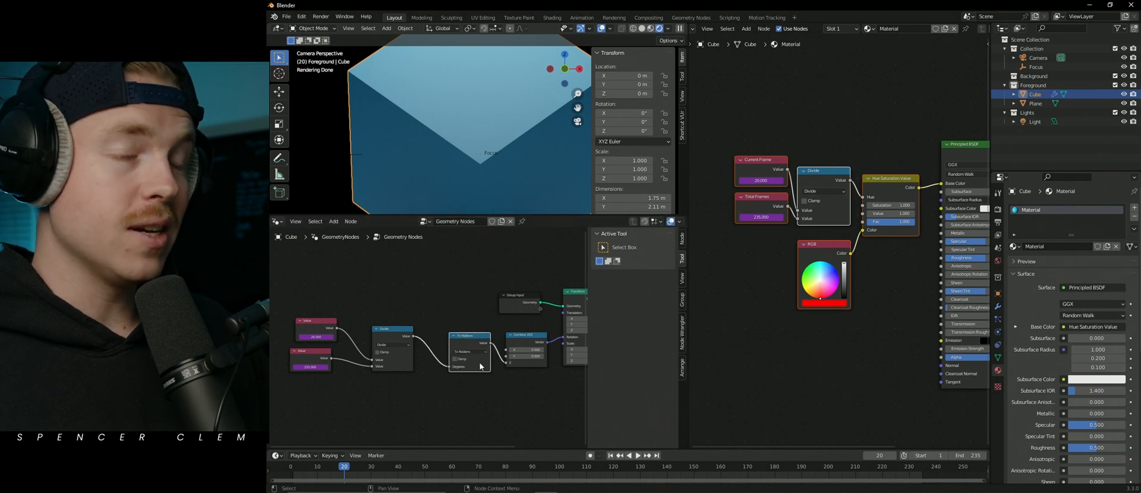
{"action": "type", "text": "map"}
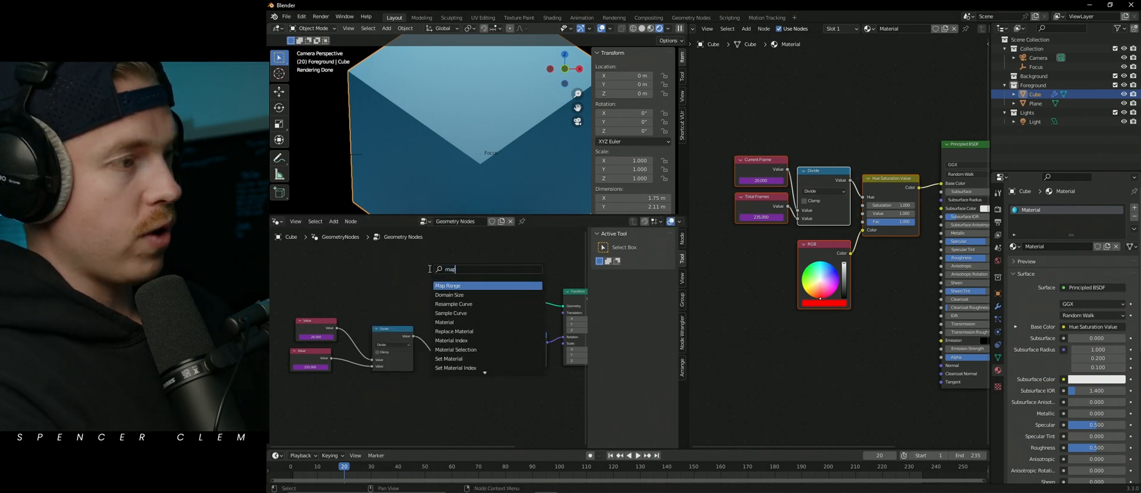
{"action": "left_click", "coordinate": [447, 285]}
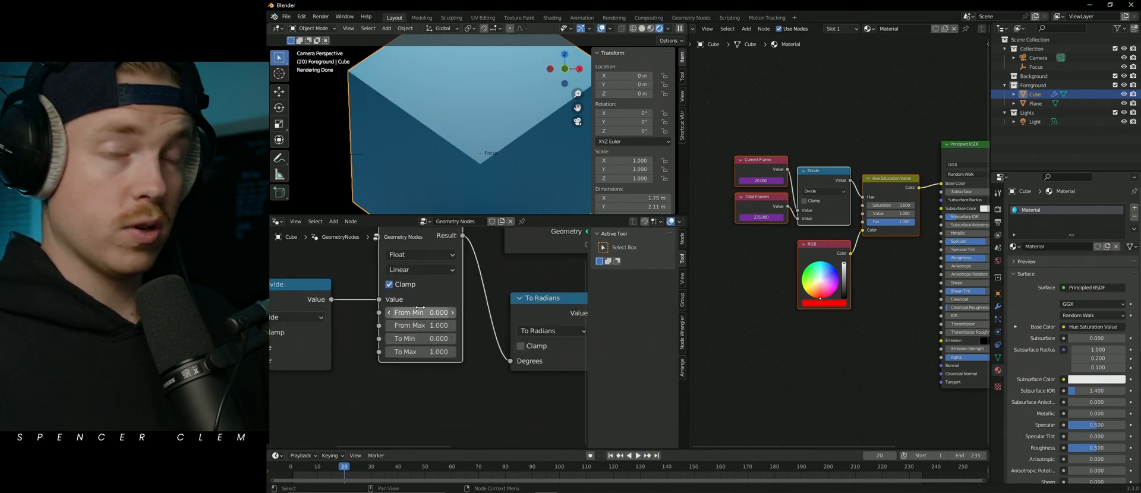
{"action": "double_click", "coordinate": [421, 352]}
{"action": "type", "text": "360.000"}
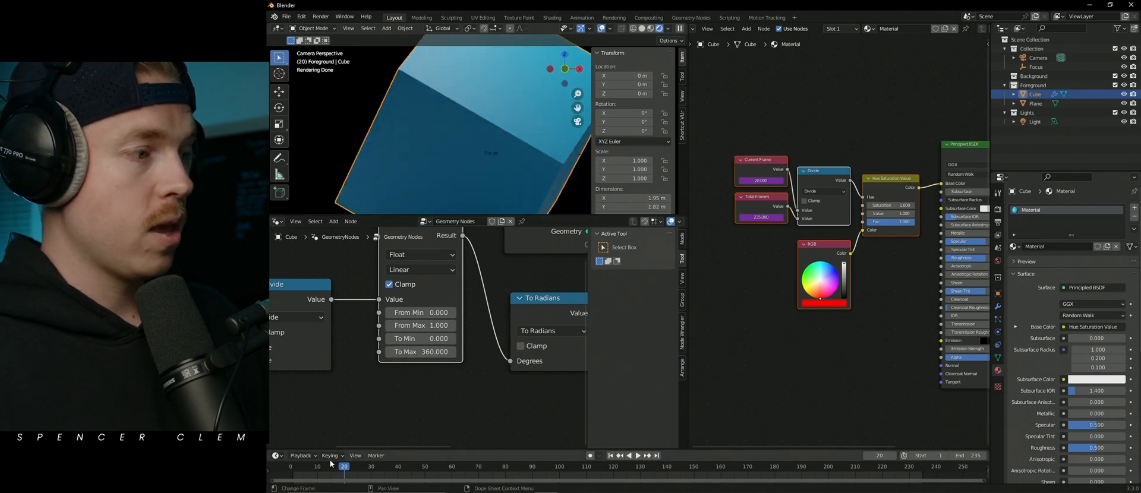
{"action": "left_click", "coordinate": [629, 455]}
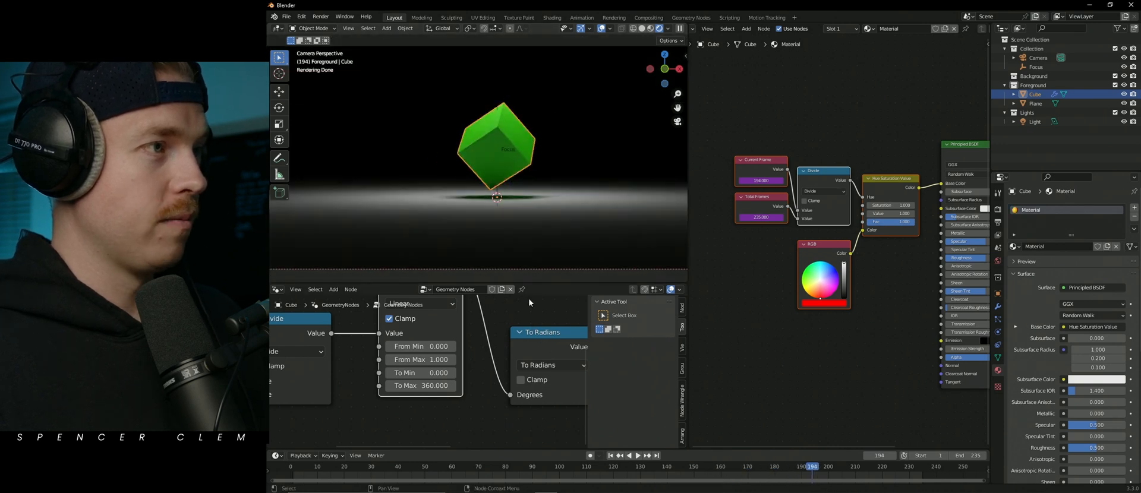
Stop playback to edit the End frame and verify spin and colour still loop.
{"action": "left_click", "coordinate": [630, 455]}
{"action": "type", "text": "198"}
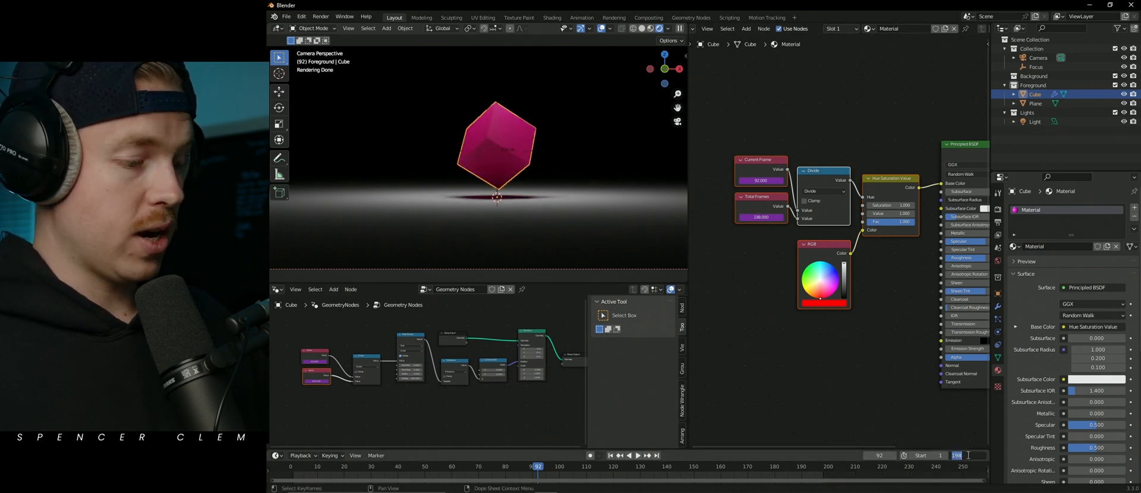
Shorten the scene's End frame to 50 so the drivers adapt the loop to the new length.
{"action": "left_click", "coordinate": [629, 456]}
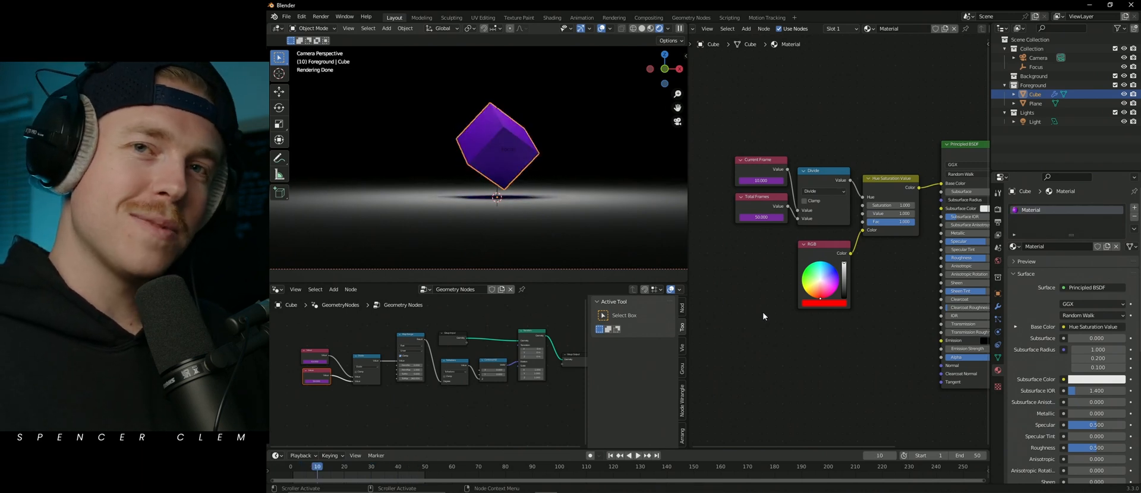
{"action": "mouse_move", "coordinate": [717, 318]}
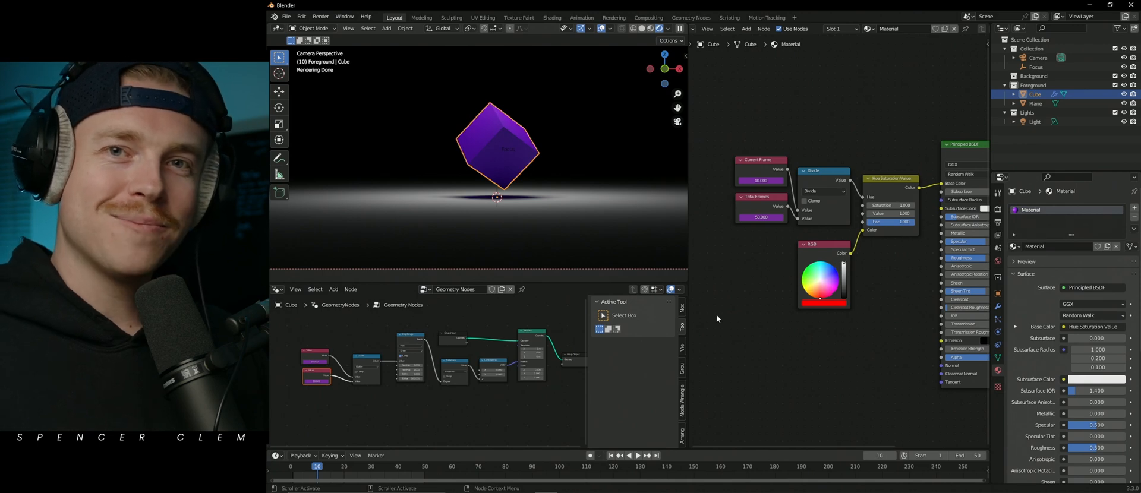